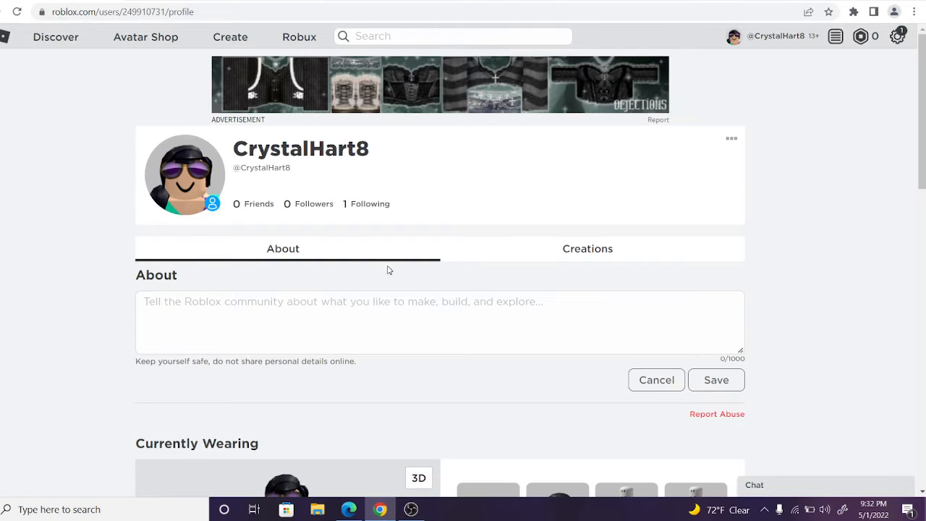
pyautogui.moveTo(156, 153)
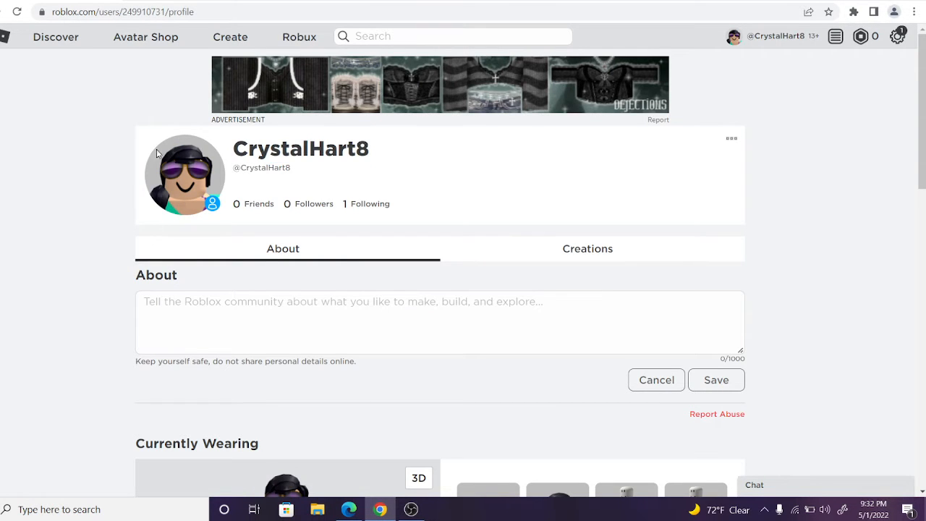
pyautogui.scroll(-3)
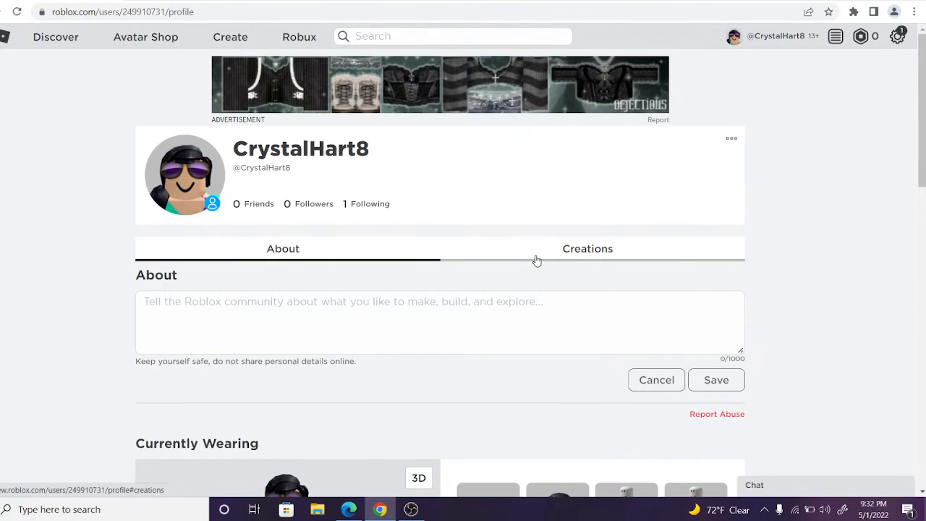
pyautogui.click(588, 248)
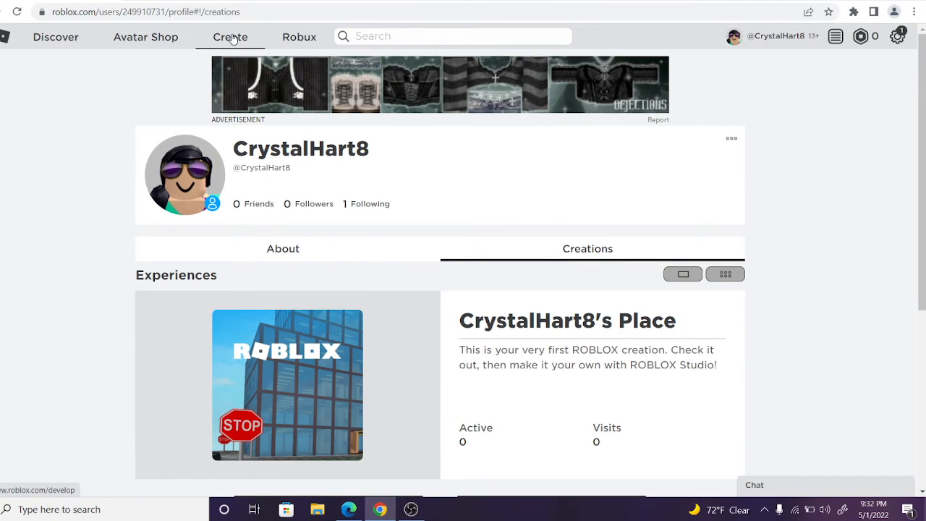
pyautogui.moveTo(337, 374)
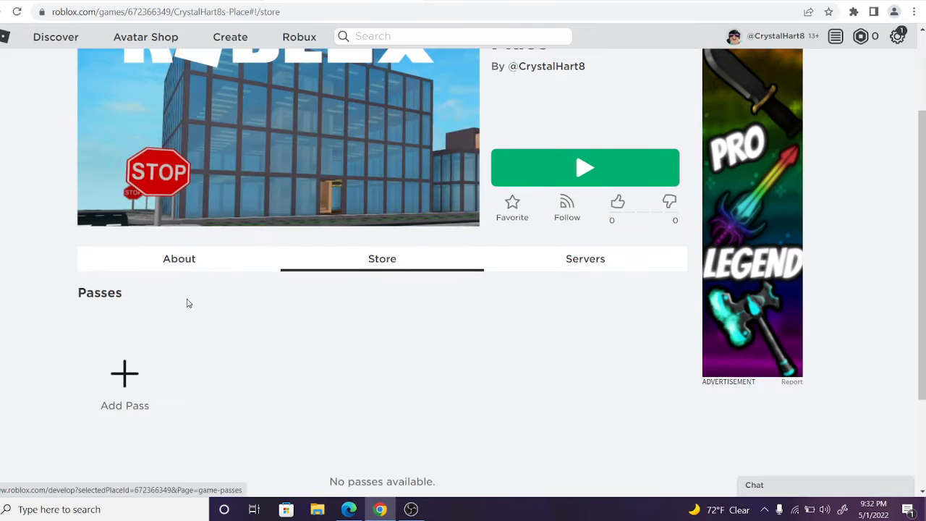
# Step: Start a new pass and attach the $_84.jpg image
pyautogui.click(230, 36)
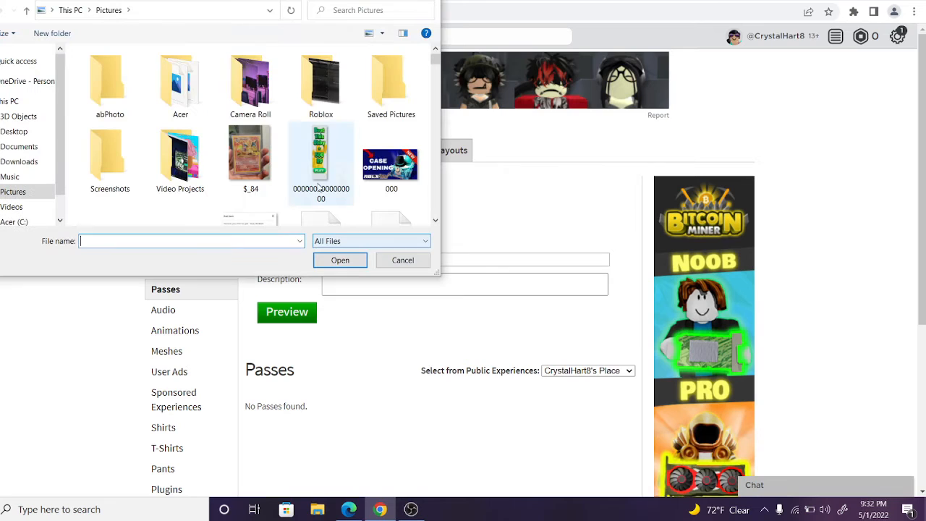
pyautogui.click(251, 152)
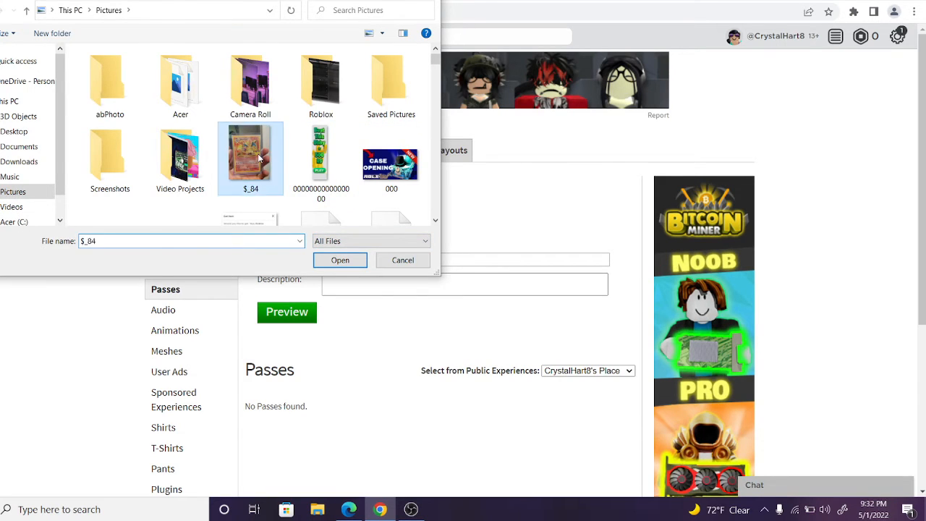
pyautogui.click(340, 259)
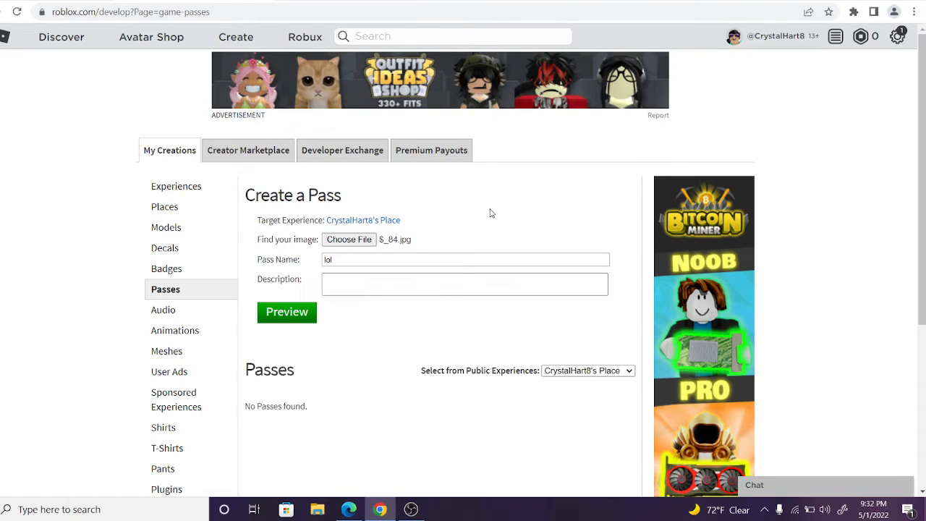
# Step: Preview the lol pass and verify its upload
pyautogui.click(287, 312)
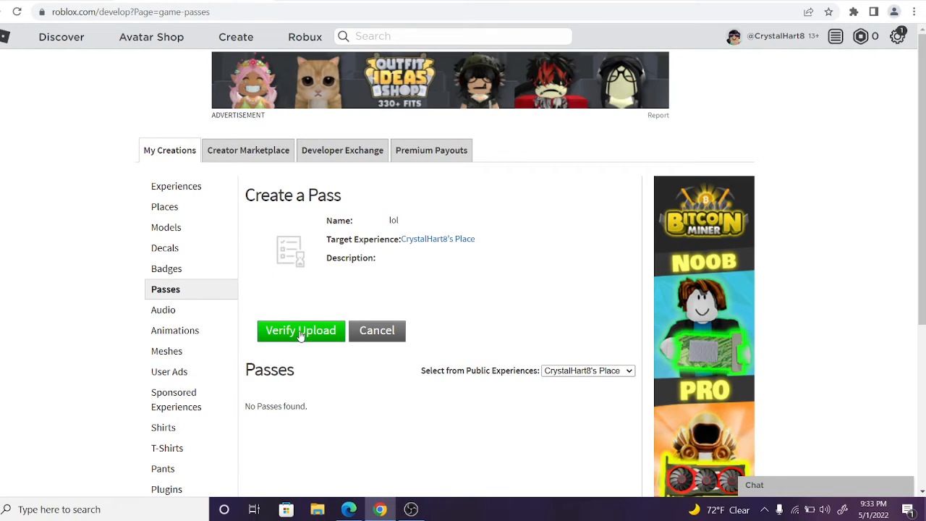
pyautogui.click(300, 330)
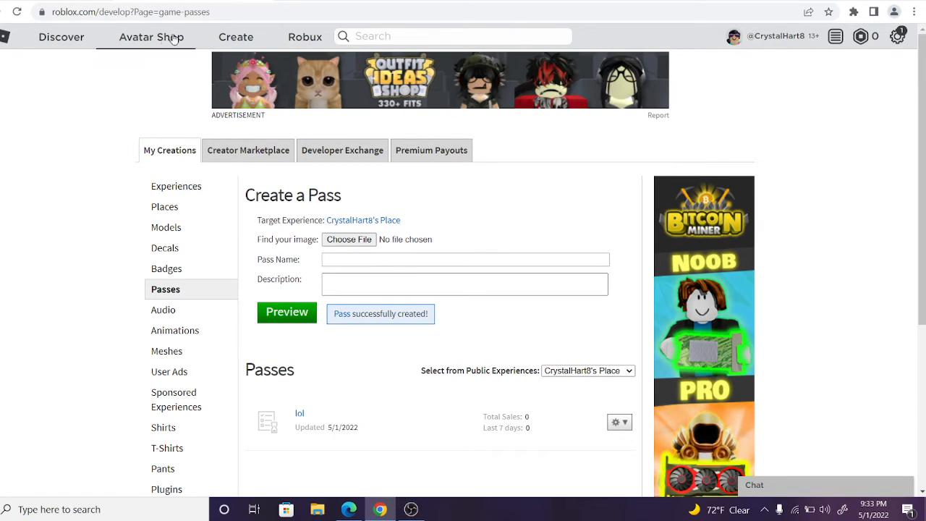
# Step: Configure the lol pass as an item for sale priced at 45
pyautogui.click(614, 422)
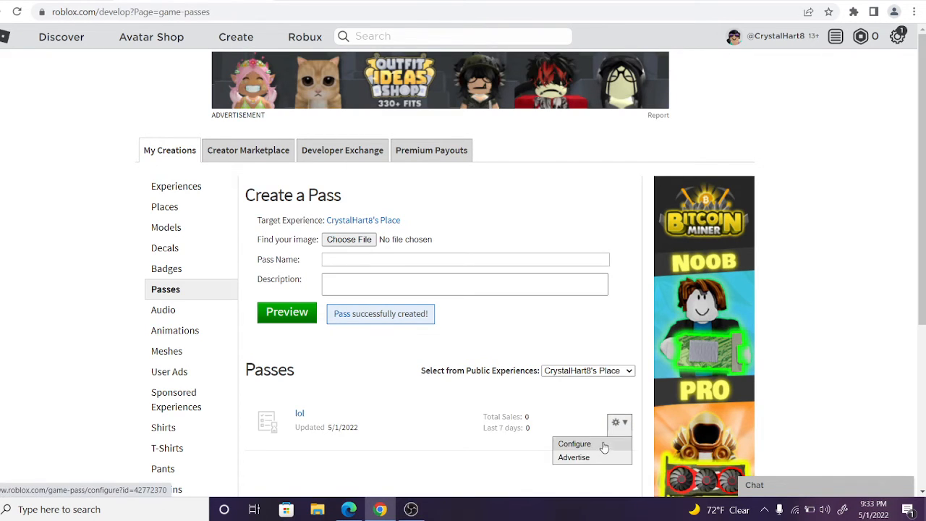
pyautogui.click(573, 443)
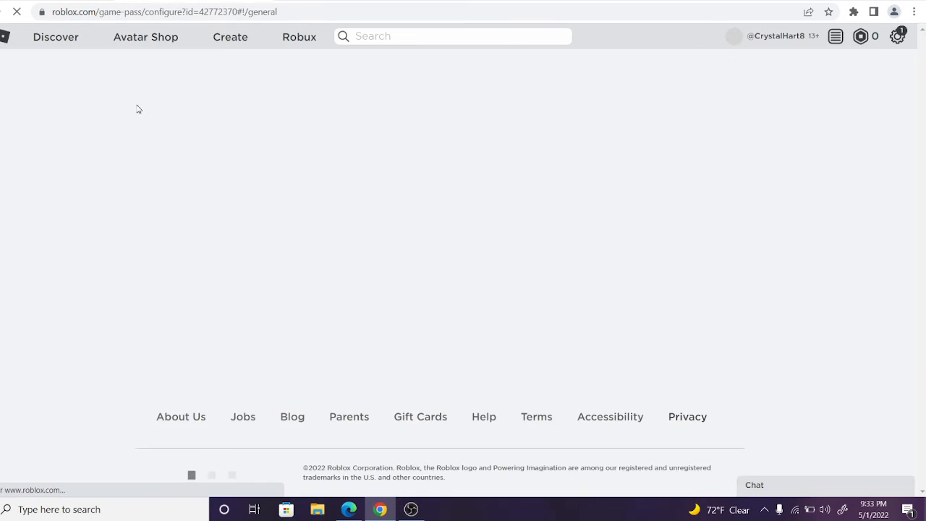
pyautogui.click(96, 134)
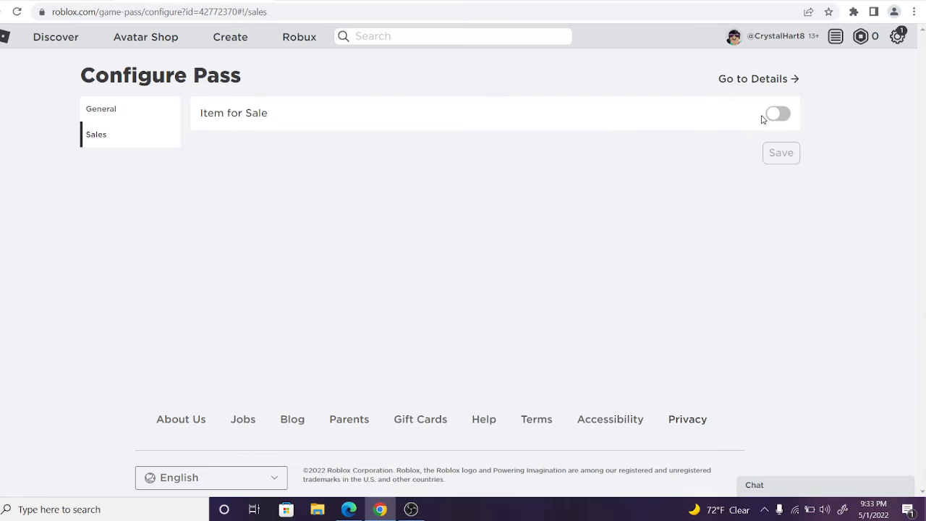
pyautogui.click(777, 113)
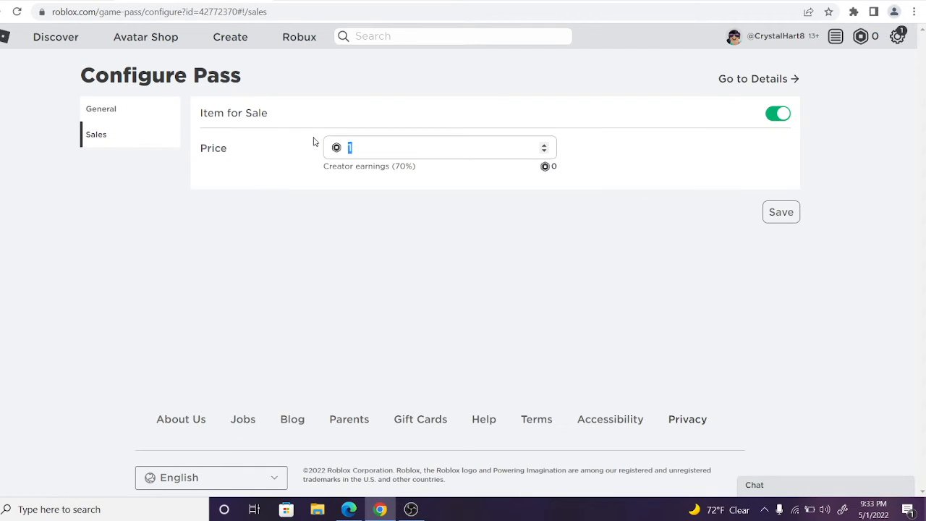
pyautogui.write('45')
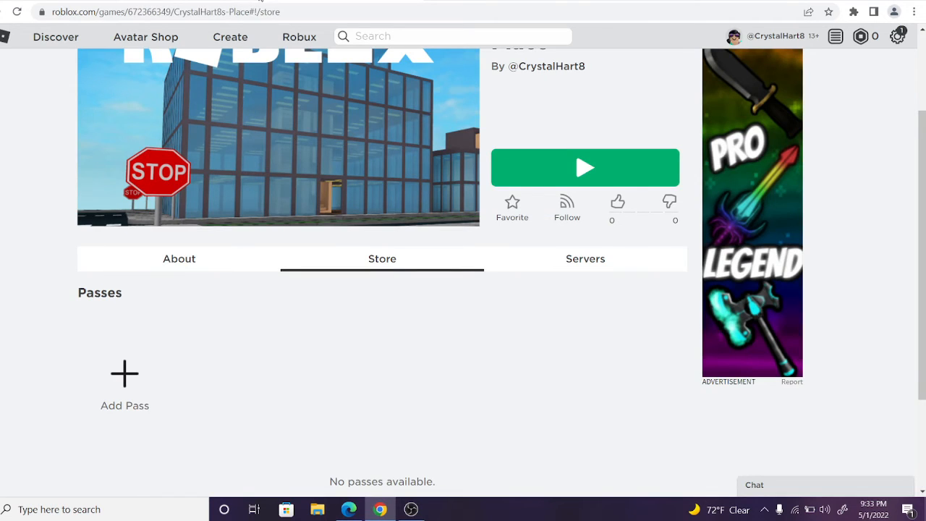
# Step: Visit CrystalHart8's Place from Creations, then return to the profile via the side menu
pyautogui.click(124, 384)
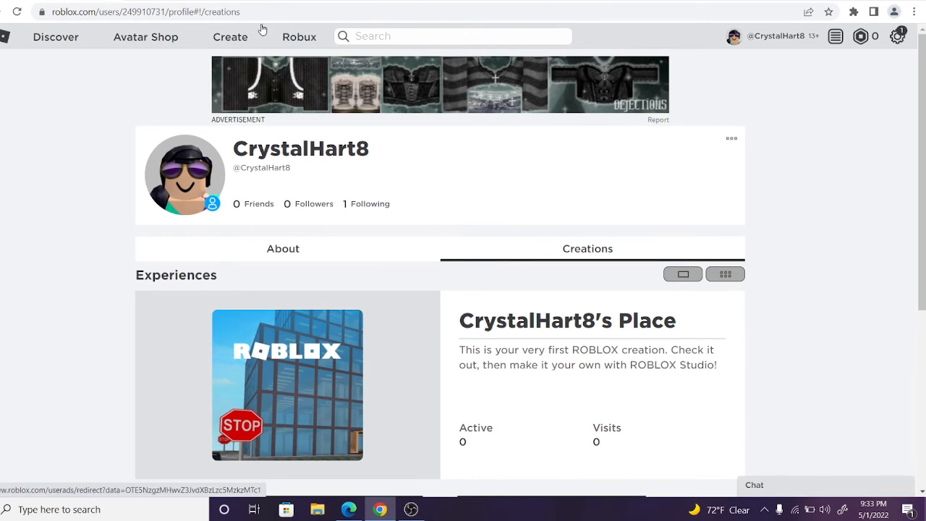
pyautogui.click(287, 385)
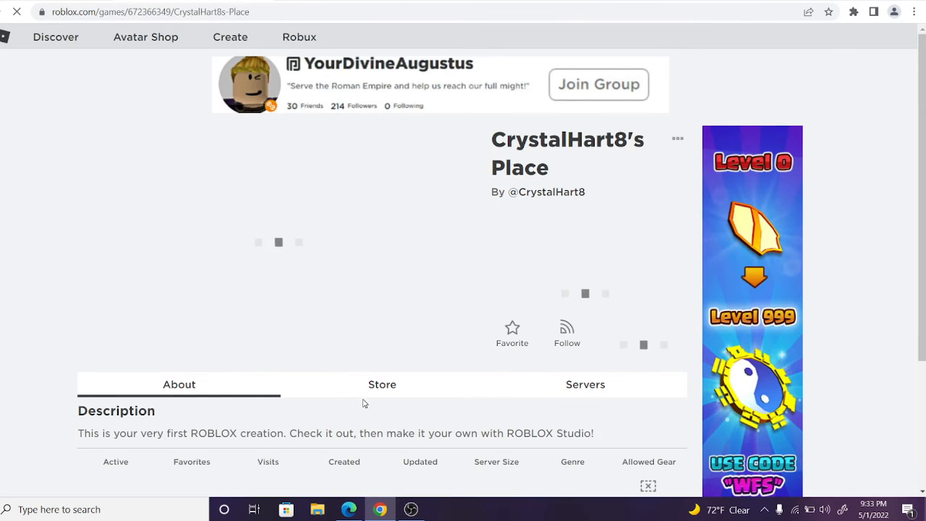
pyautogui.click(382, 384)
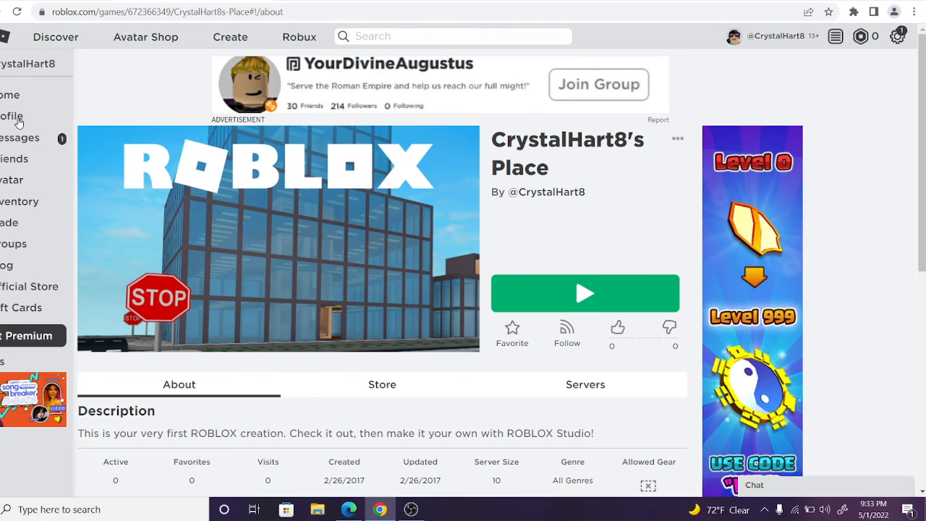
pyautogui.click(11, 116)
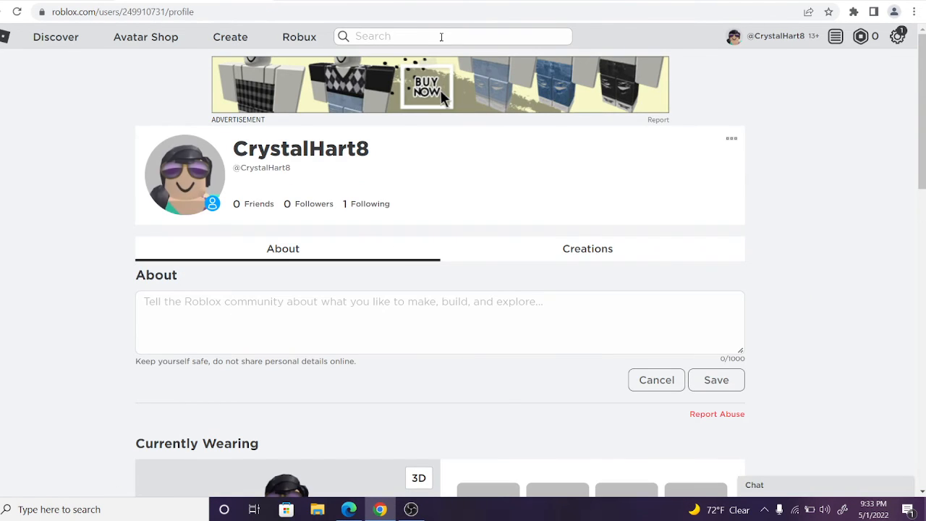
# Step: Enter 'thanksforwatching' into the site search box
pyautogui.write('thanks')
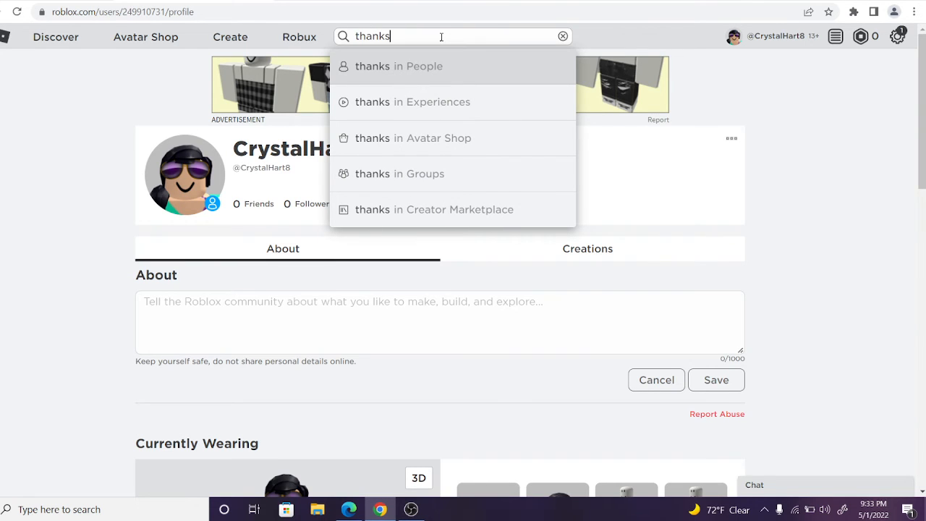
pyautogui.write('for')
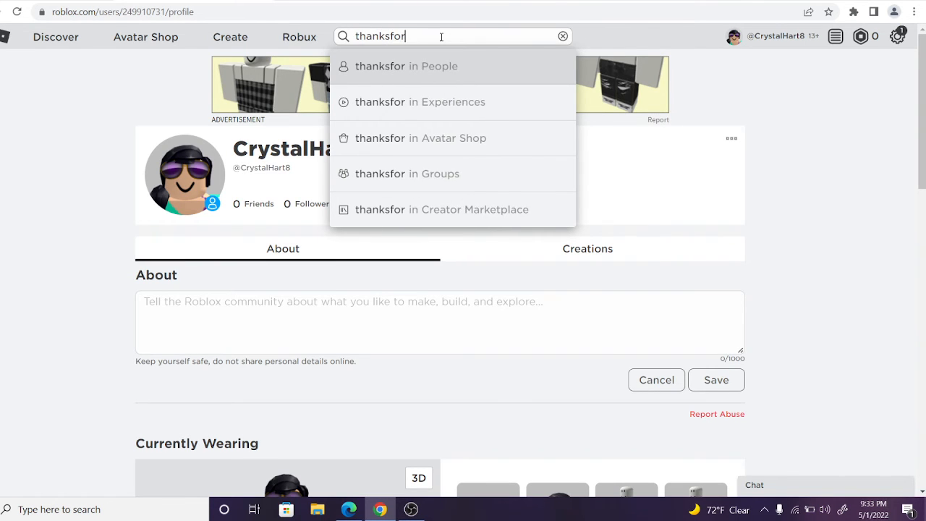
pyautogui.write('watching')
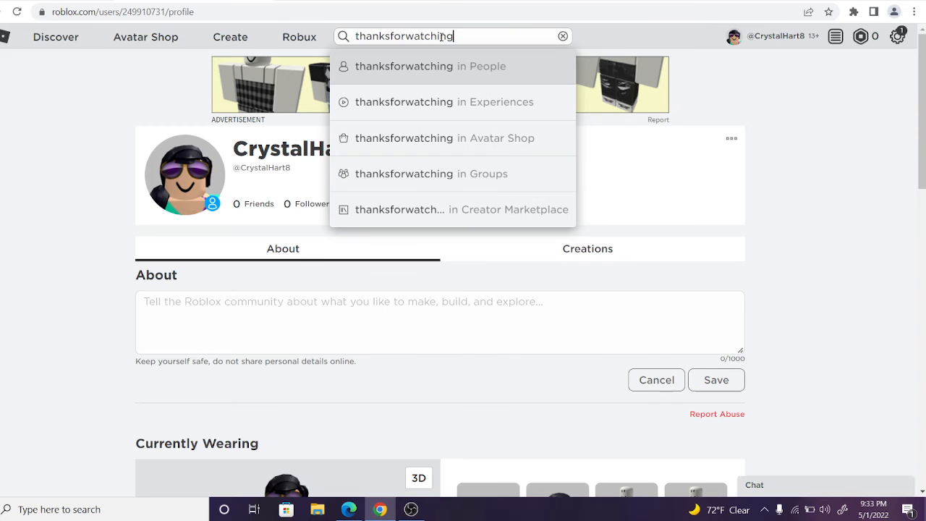